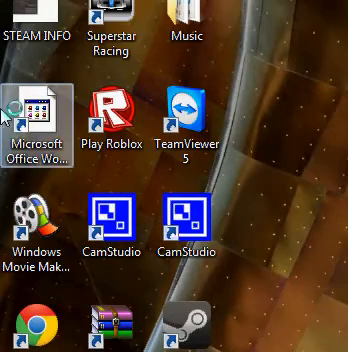
Launch Movie Maker and enter the opening title 'My Lyric Video' with the by-line 'by:Me'
scroll(down, 3)
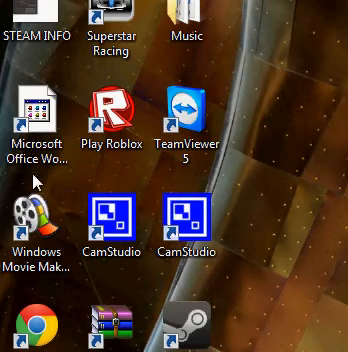
double_click(36, 216)
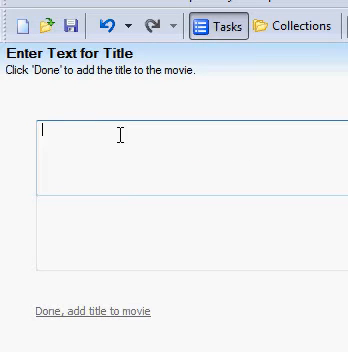
text(My L)
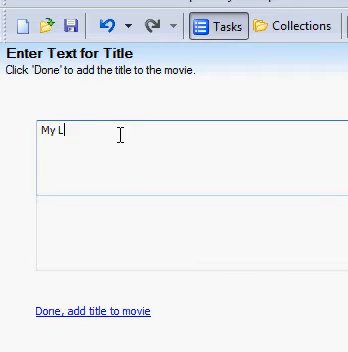
text(yric Video.)
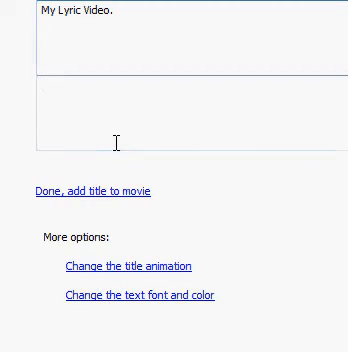
text(by:Me)
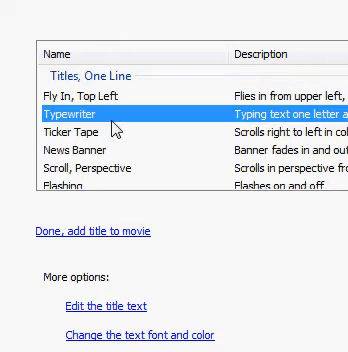
Apply the Typewriter one-line animation to the opening title
click(100, 128)
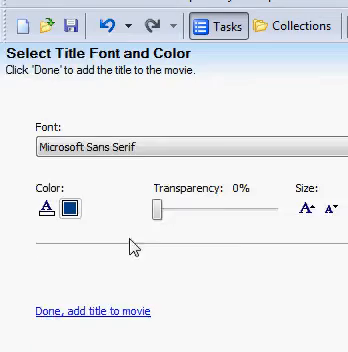
Finish the opening title and start making another title for the lyric
scroll(down, 3)
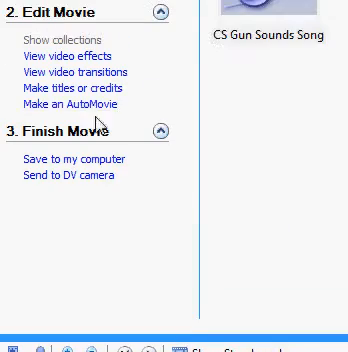
click(78, 88)
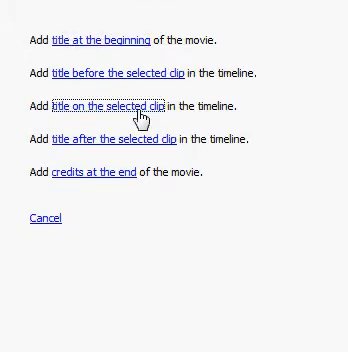
Place a title over the selected clip reading the lyric 'Boom (x100)'
click(104, 104)
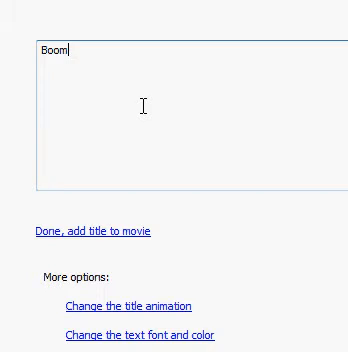
text((x)
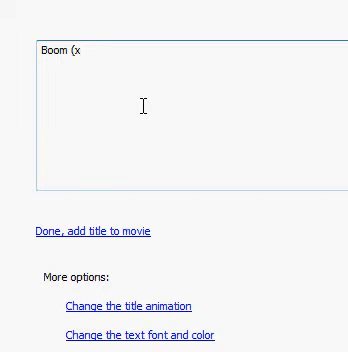
text(100))
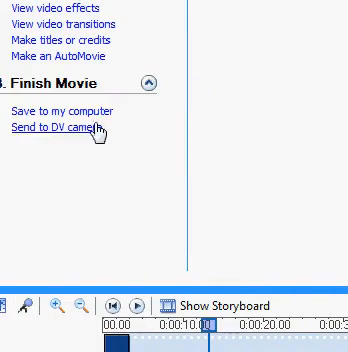
Start the Save Movie Wizard to save the movie to the computer at best quality
click(62, 112)
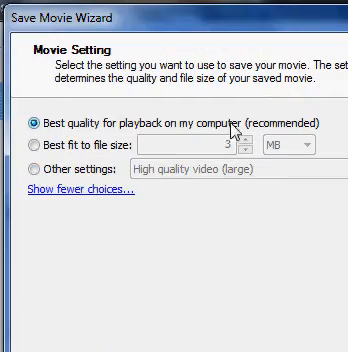
mouse_move(36, 168)
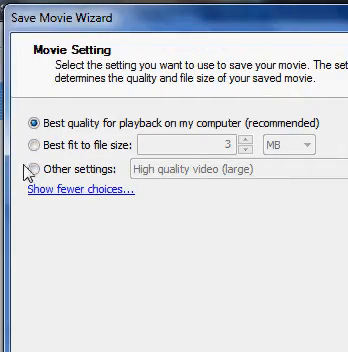